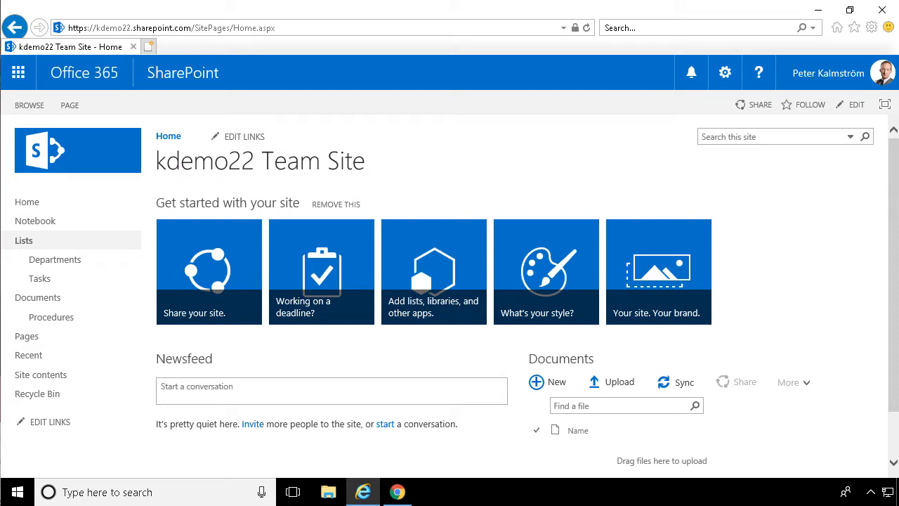
pyautogui.moveTo(50, 316)
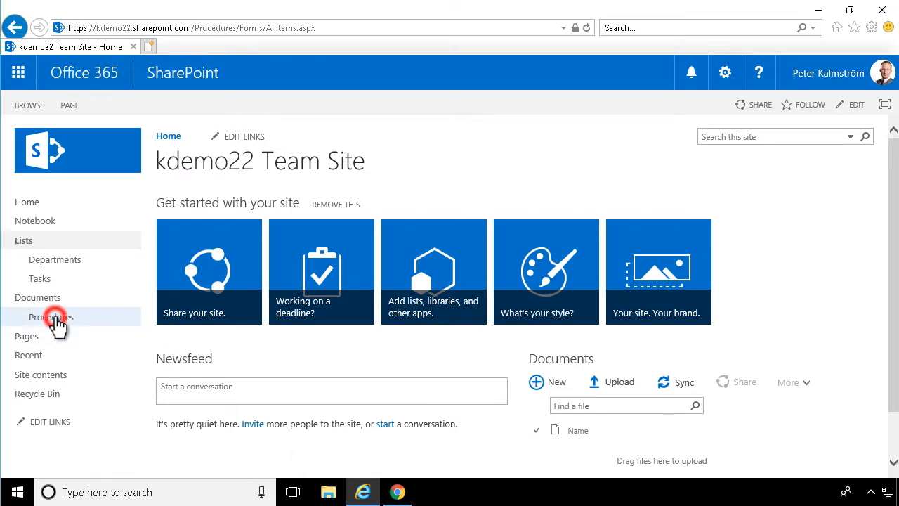
# Open the Procedures library and select Sales Procedure.docx
pyautogui.click(51, 317)
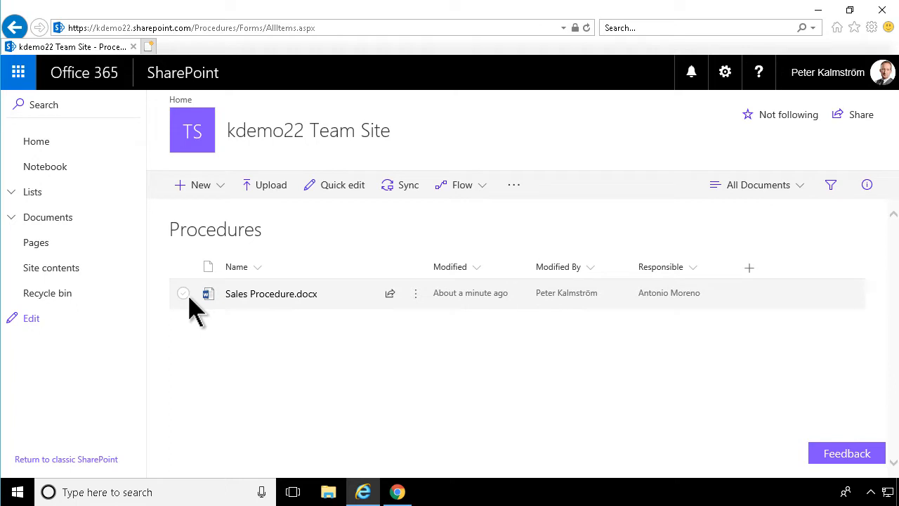
pyautogui.click(183, 293)
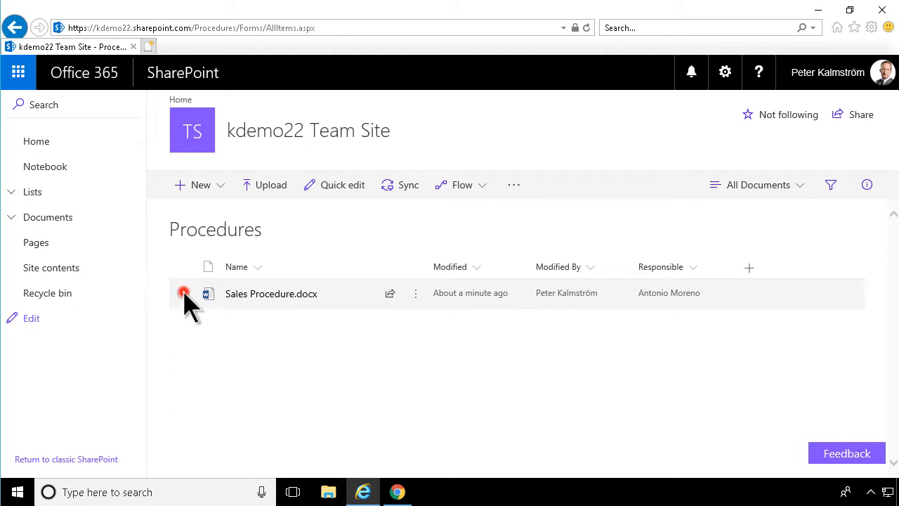
pyautogui.click(184, 292)
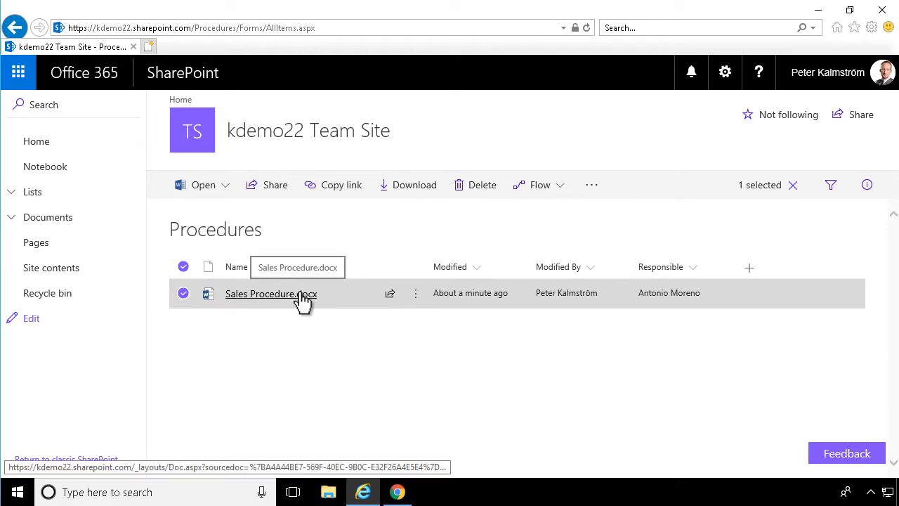
pyautogui.moveTo(221, 309)
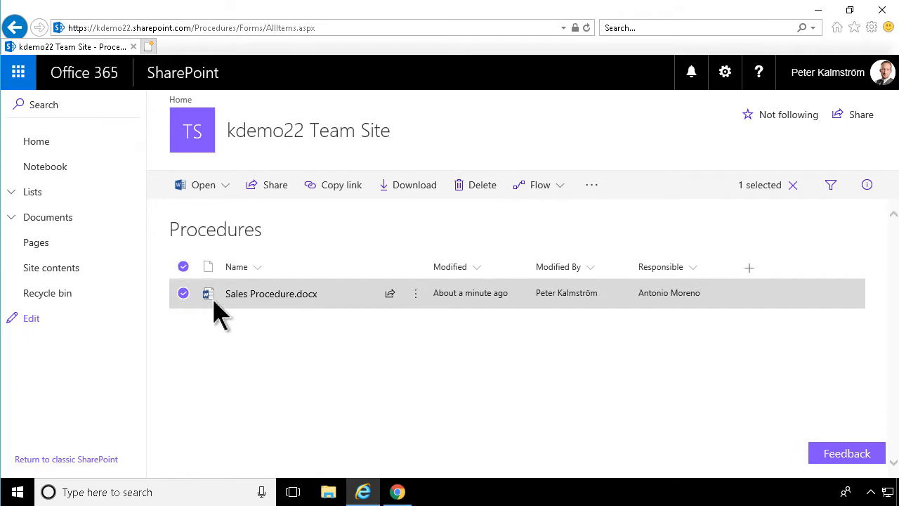
pyautogui.moveTo(271, 293)
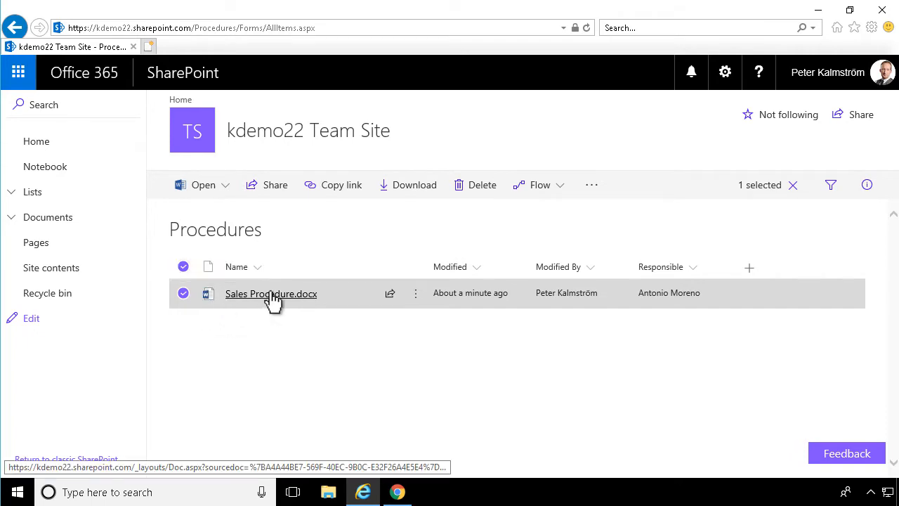
pyautogui.moveTo(415, 293)
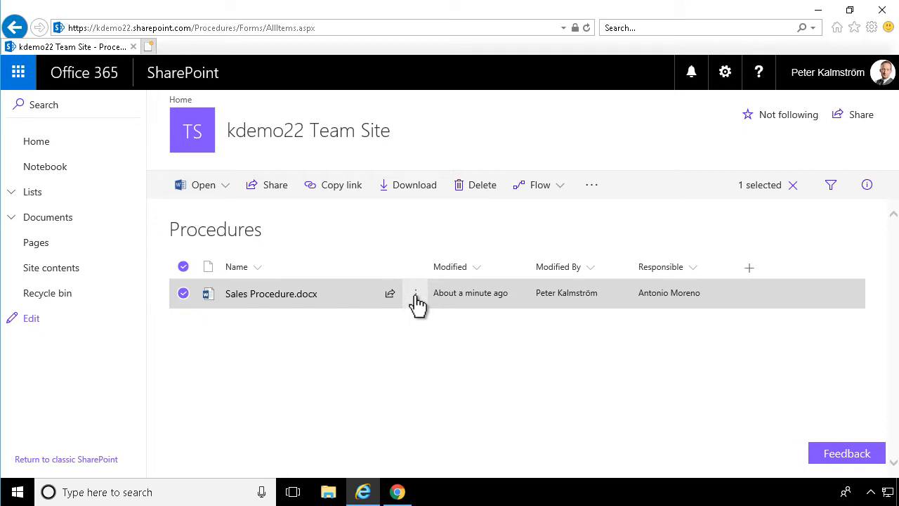
# Check out Sales Procedure.docx from its actions menu and the toolbar's more actions
pyautogui.click(415, 293)
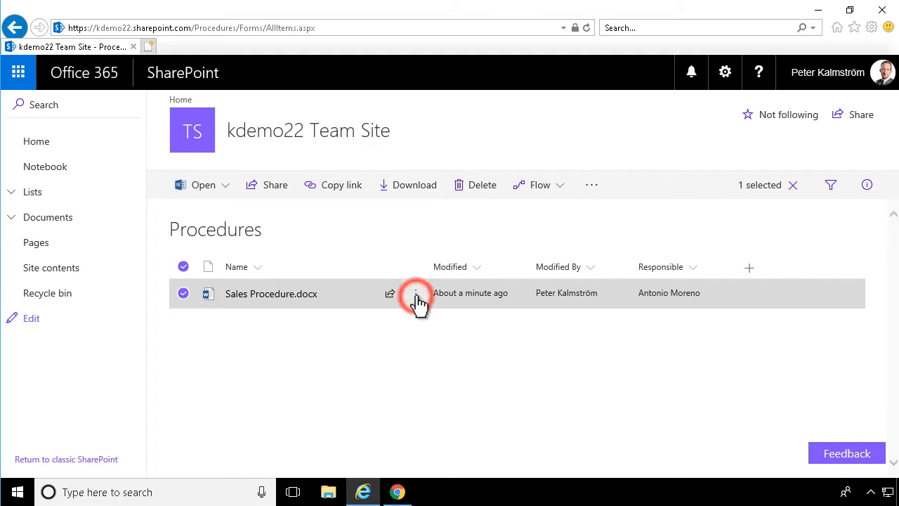
pyautogui.click(415, 293)
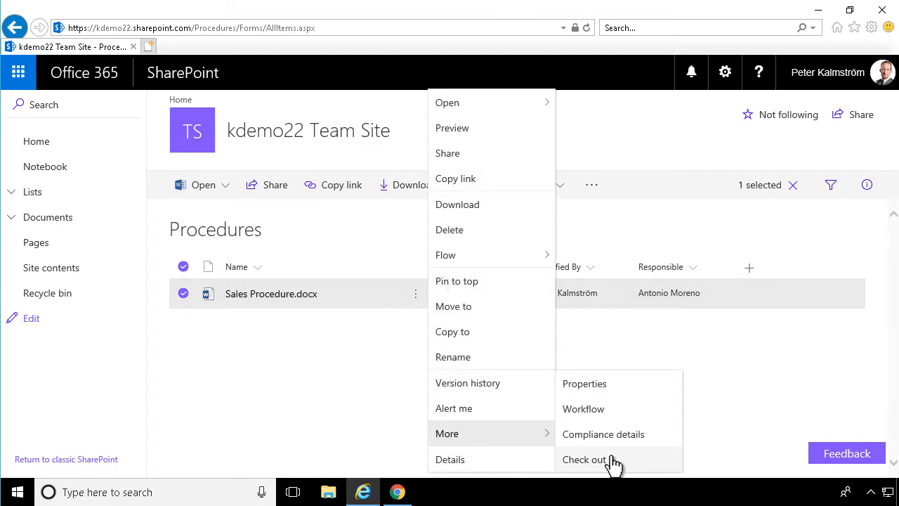
pyautogui.click(584, 460)
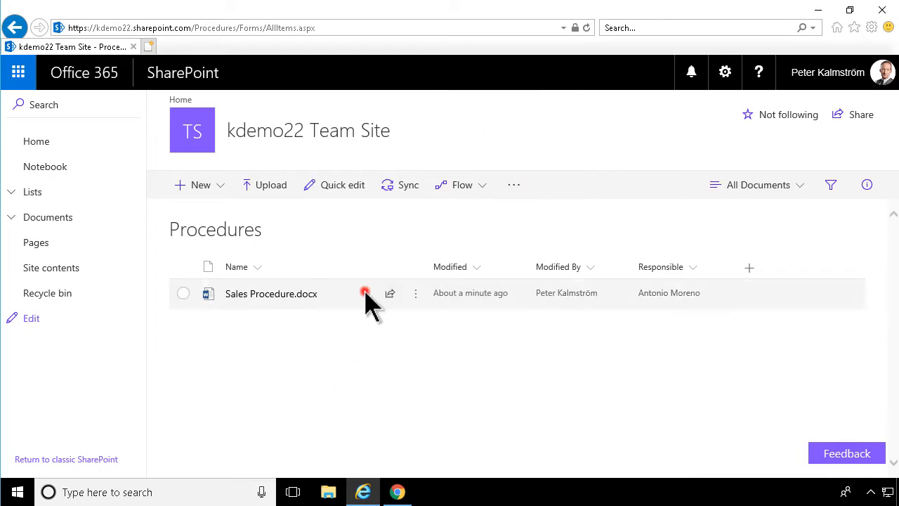
pyautogui.click(183, 293)
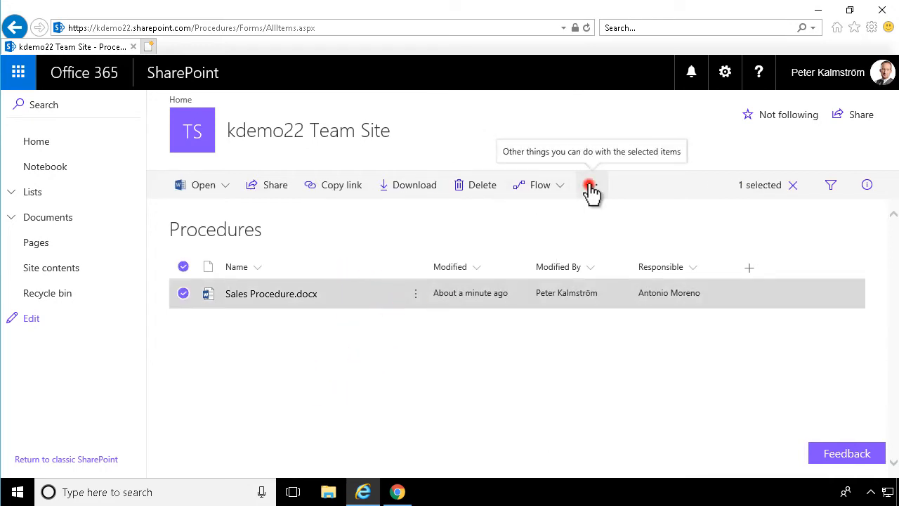
pyautogui.click(591, 184)
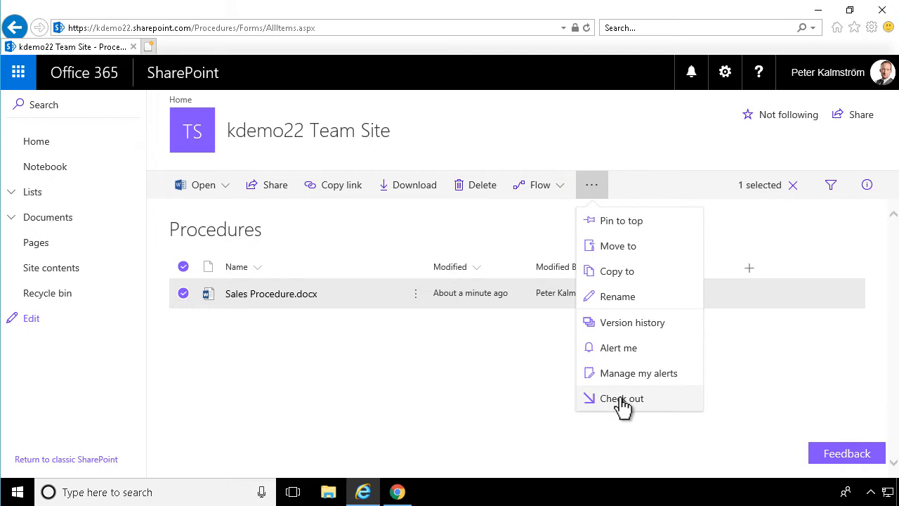
pyautogui.click(621, 399)
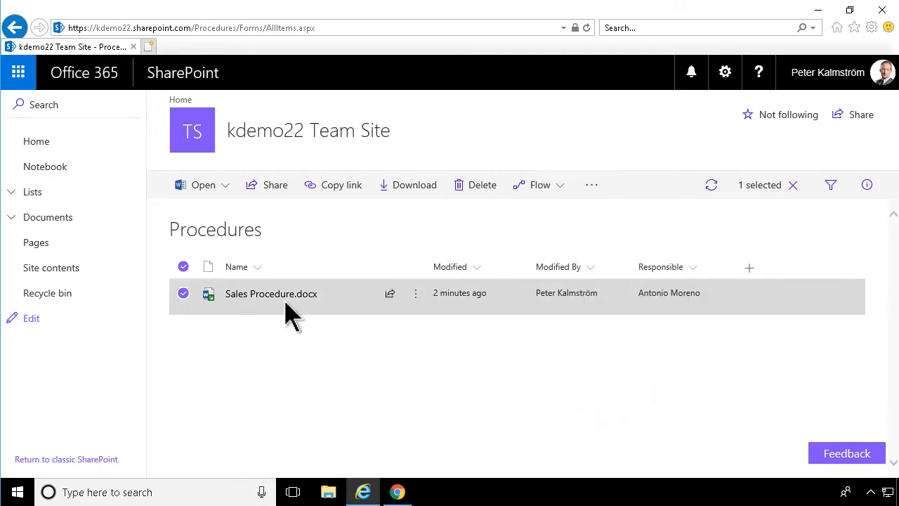
pyautogui.moveTo(209, 293)
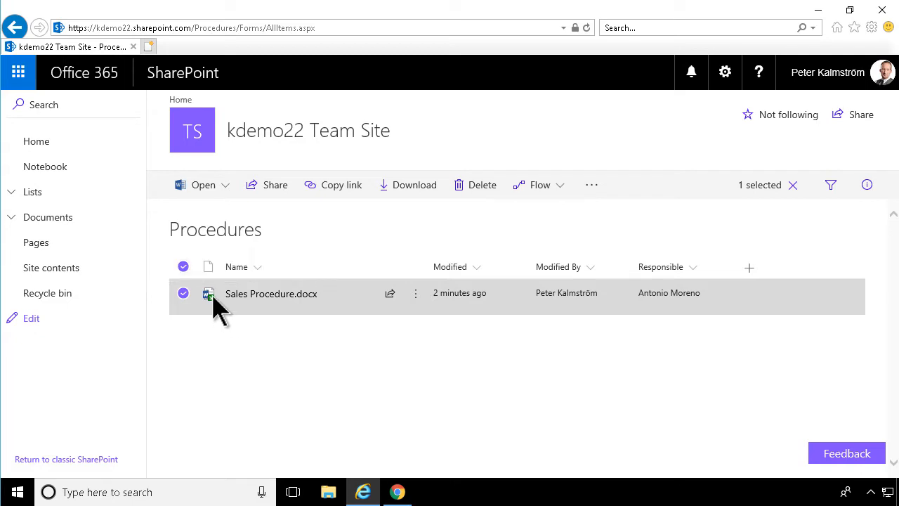
pyautogui.moveTo(208, 293)
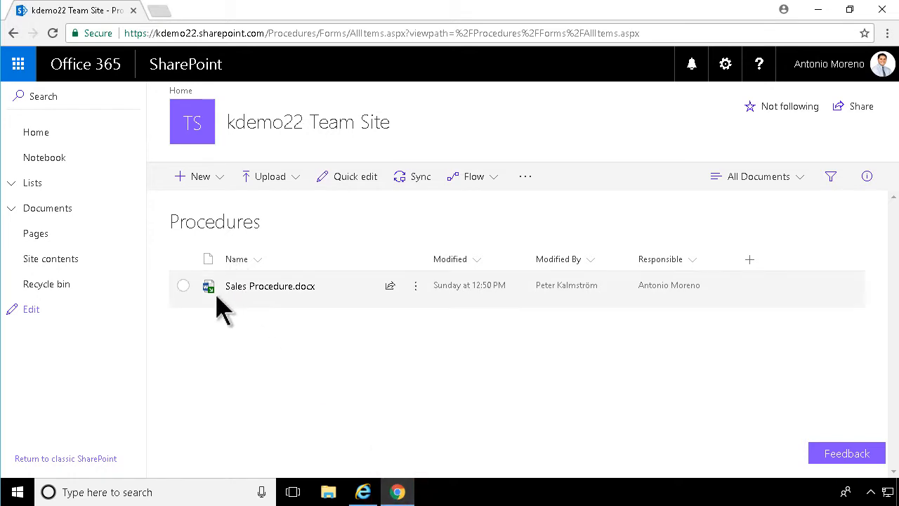
pyautogui.moveTo(208, 285)
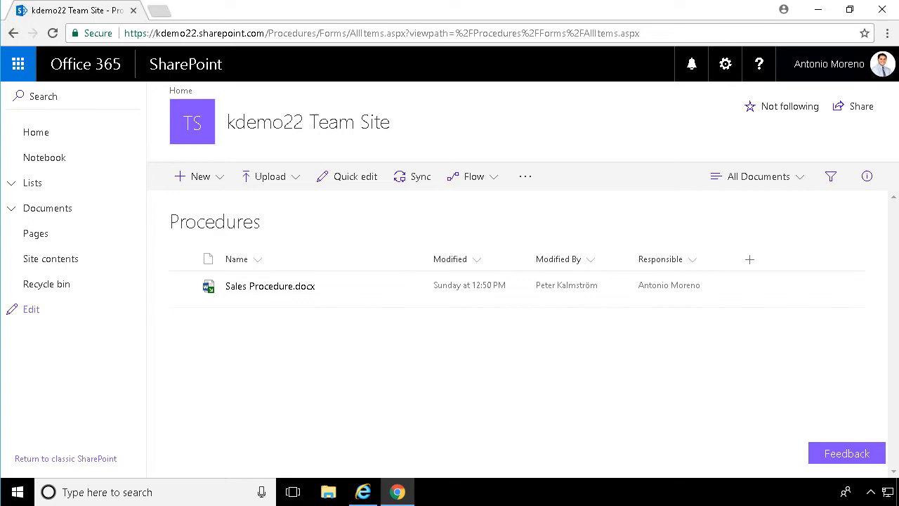
pyautogui.moveTo(281, 286)
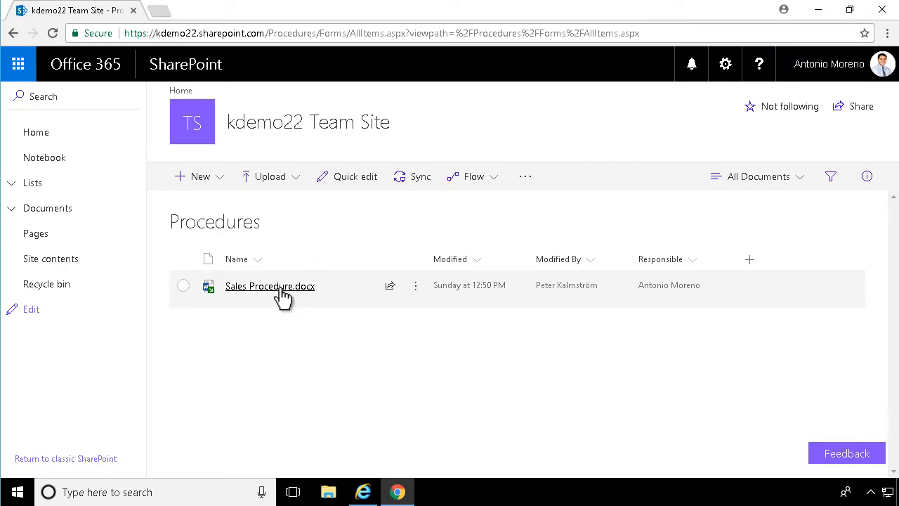
# As the second user, open Sales Procedure.docx and choose reading view on the checked-out error
pyautogui.click(270, 286)
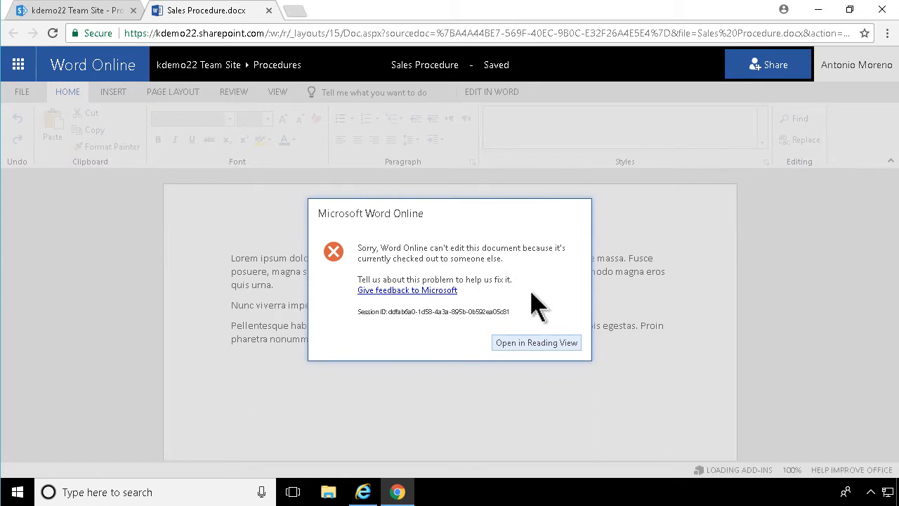
pyautogui.moveTo(547, 355)
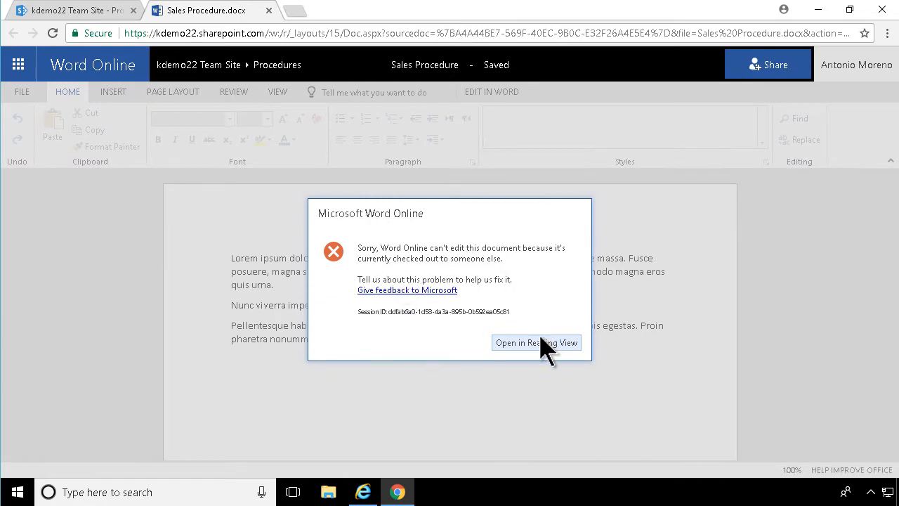
pyautogui.click(268, 10)
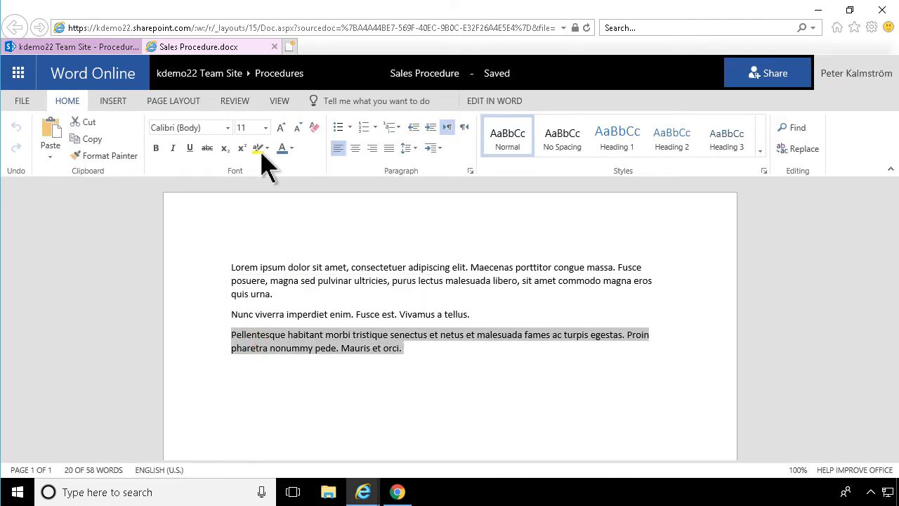
# Highlight the document's last paragraph yellow and return to the Procedures library
pyautogui.click(268, 148)
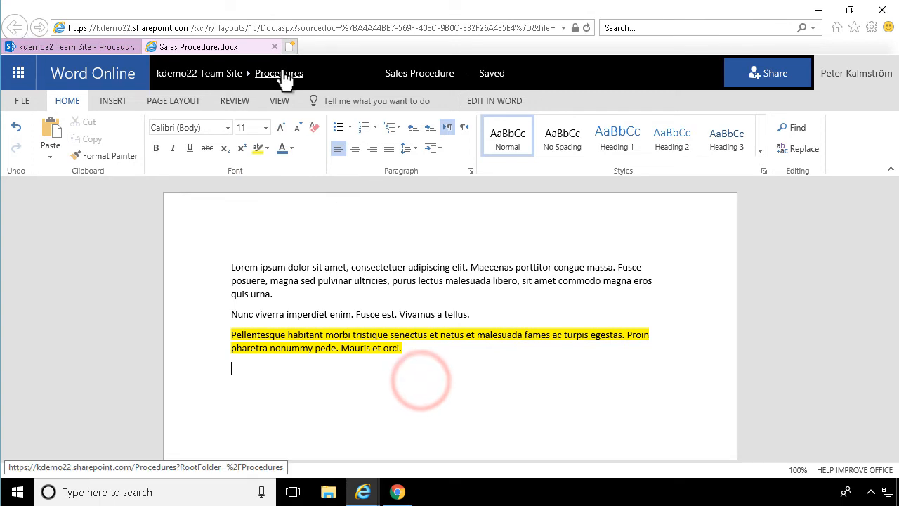
pyautogui.click(279, 73)
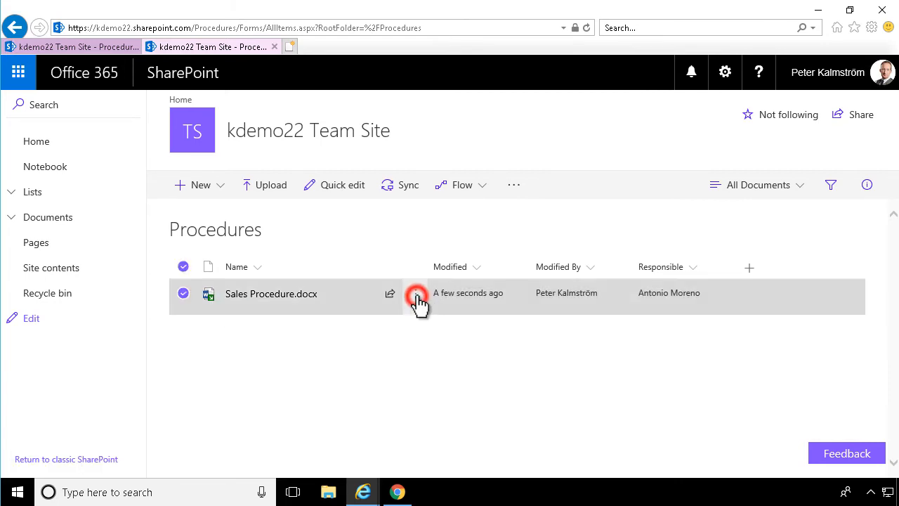
# Check in Sales Procedure.docx with the comment 'Colored yellow'
pyautogui.click(416, 294)
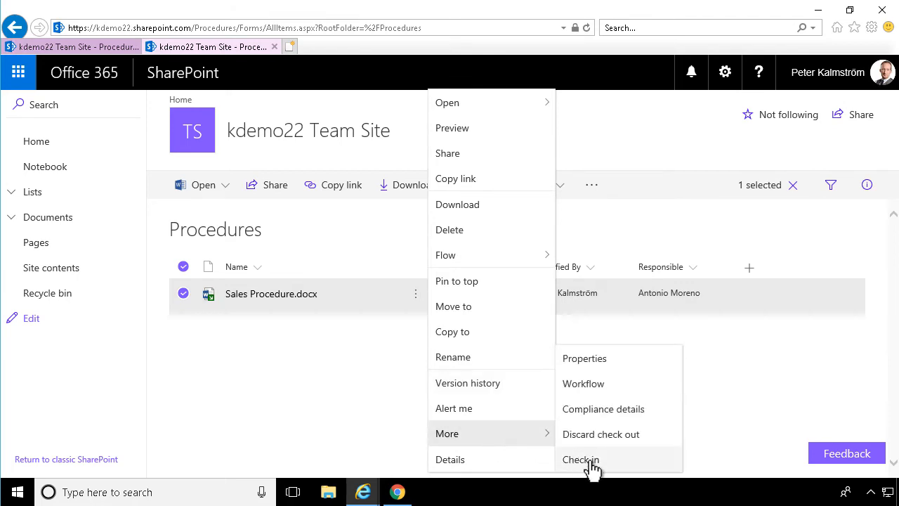
pyautogui.click(581, 459)
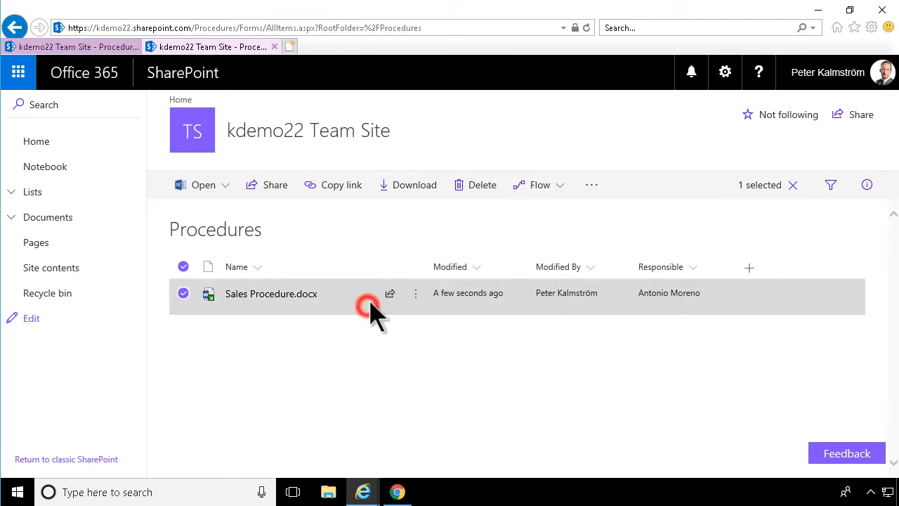
pyautogui.click(592, 184)
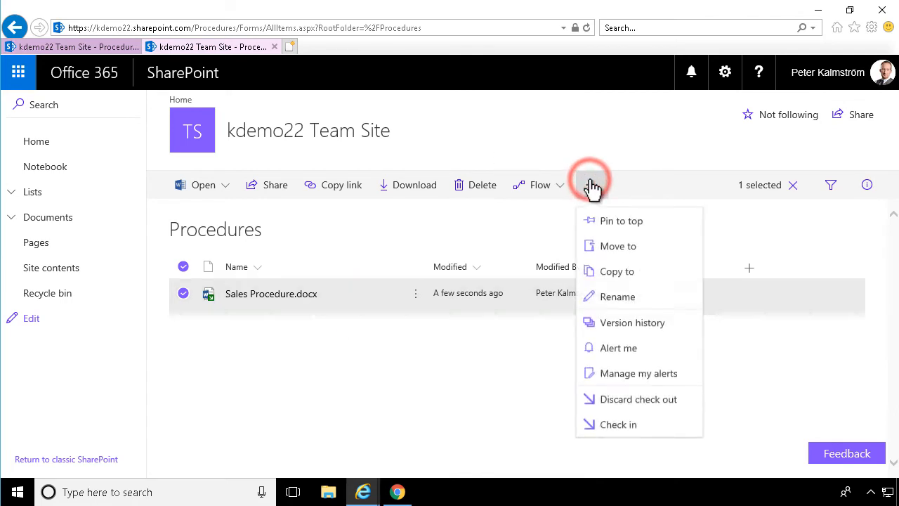
pyautogui.moveTo(618, 424)
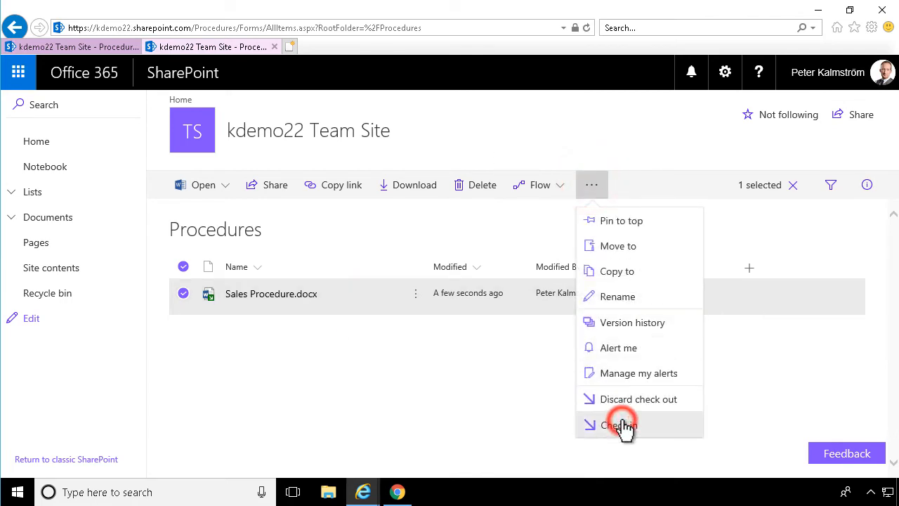
pyautogui.click(619, 425)
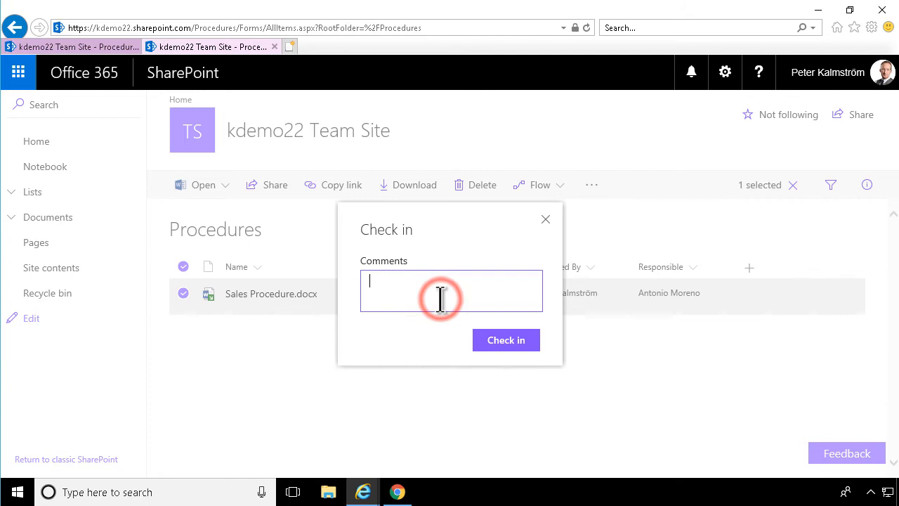
pyautogui.write('Colored ye')
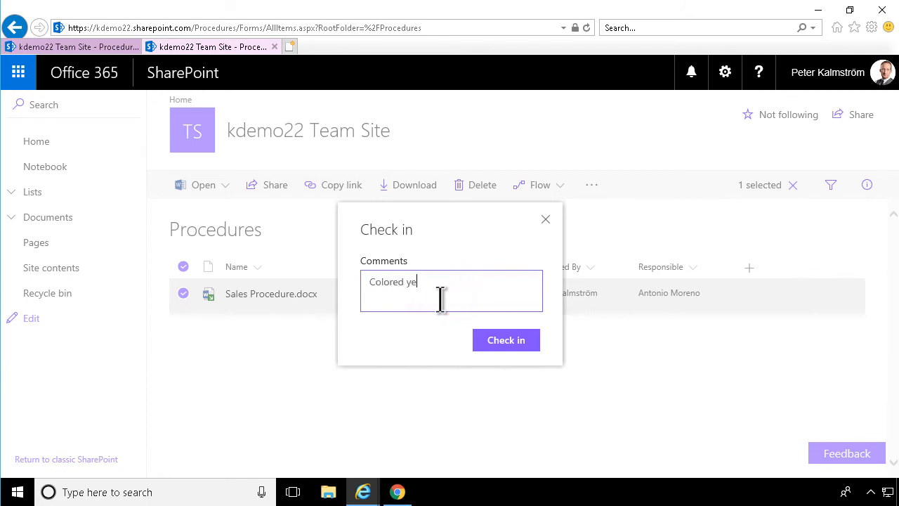
pyautogui.write('llow')
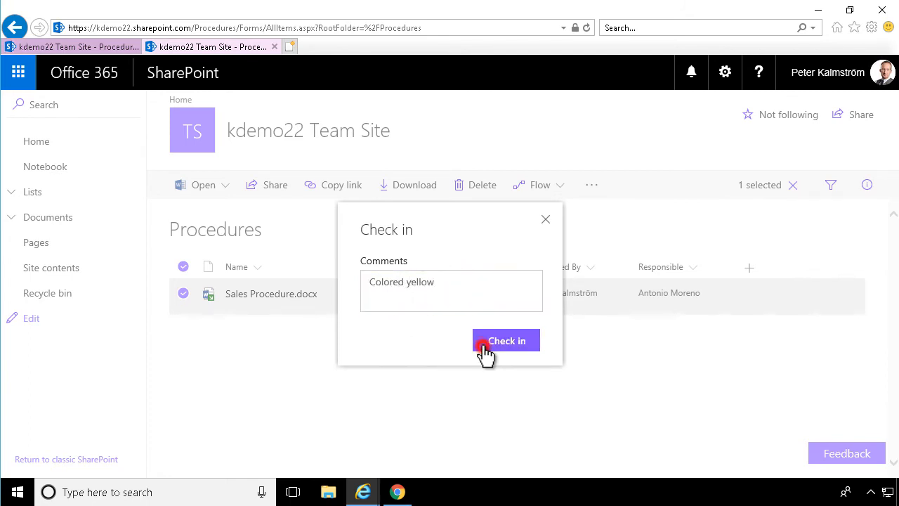
pyautogui.click(506, 341)
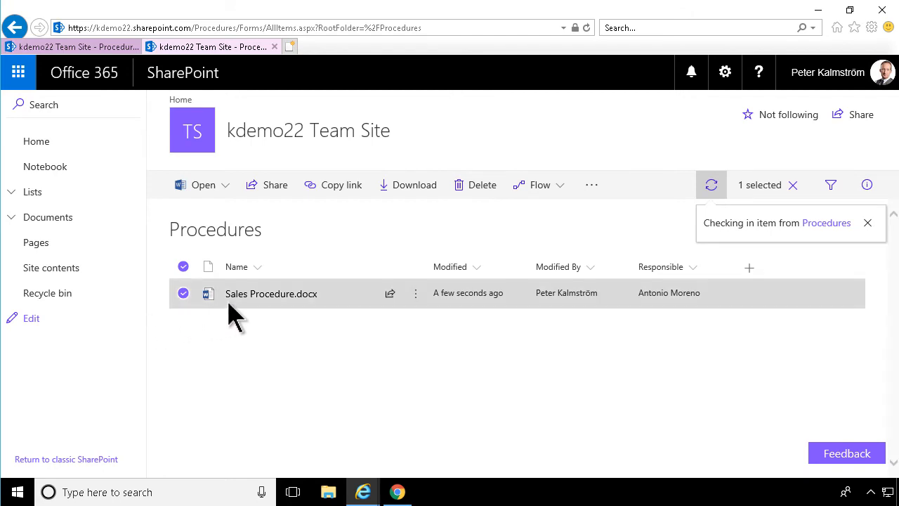
pyautogui.moveTo(306, 293)
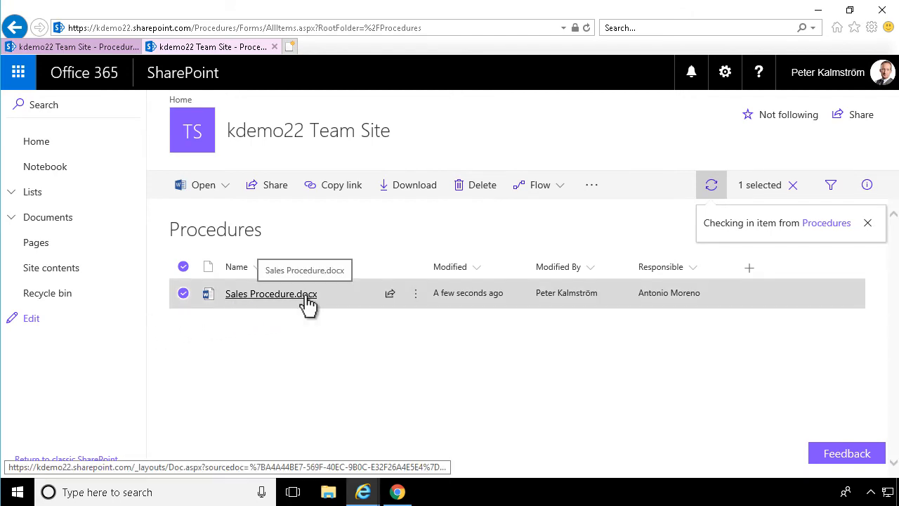
# Go from the settings gear to Library settings, then Versioning settings for Procedures
pyautogui.click(725, 72)
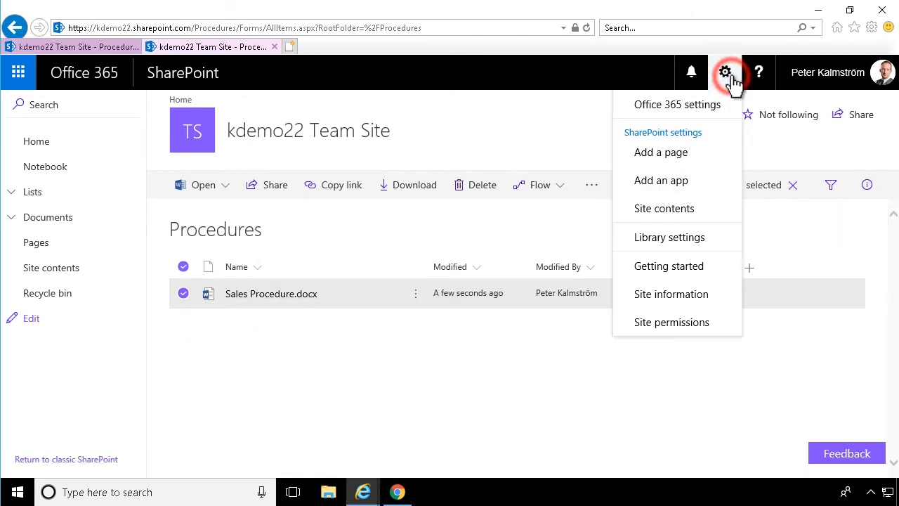
pyautogui.click(668, 237)
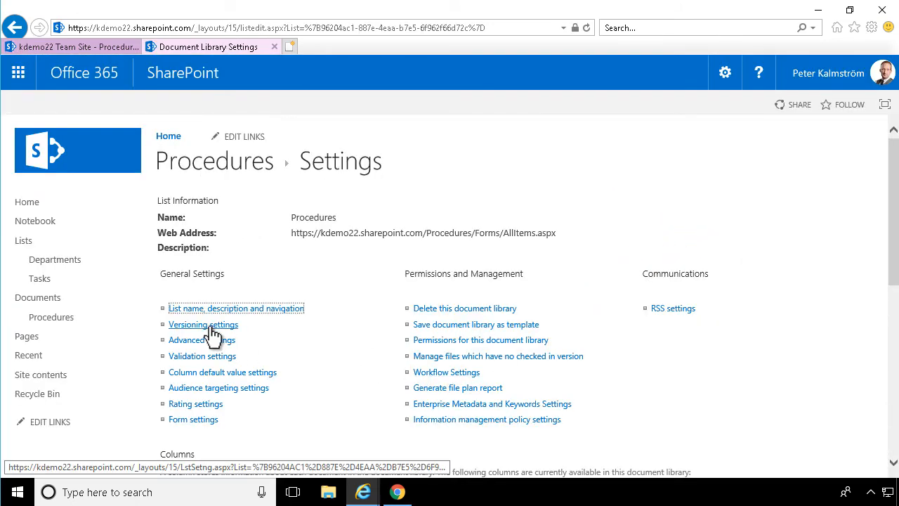
pyautogui.click(203, 324)
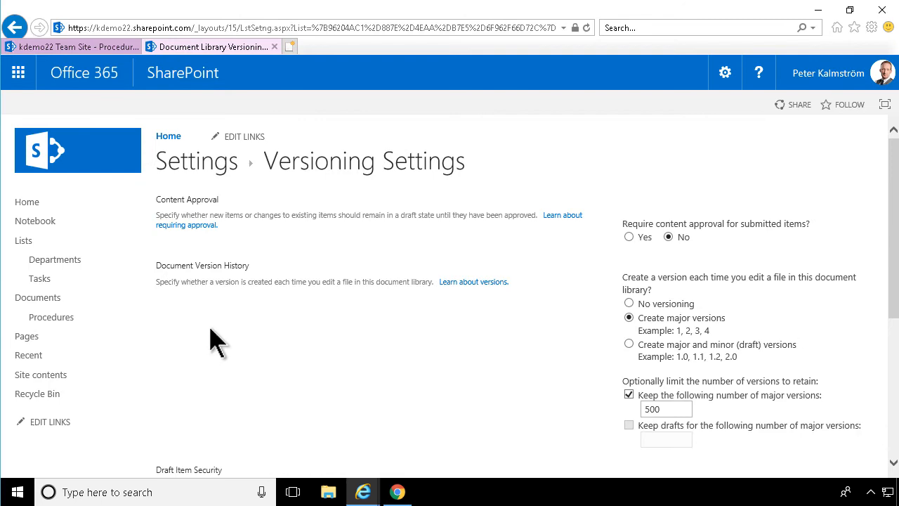
# Set 'Require documents to be checked out before they can be edited?' to Yes
pyautogui.scroll(-3)
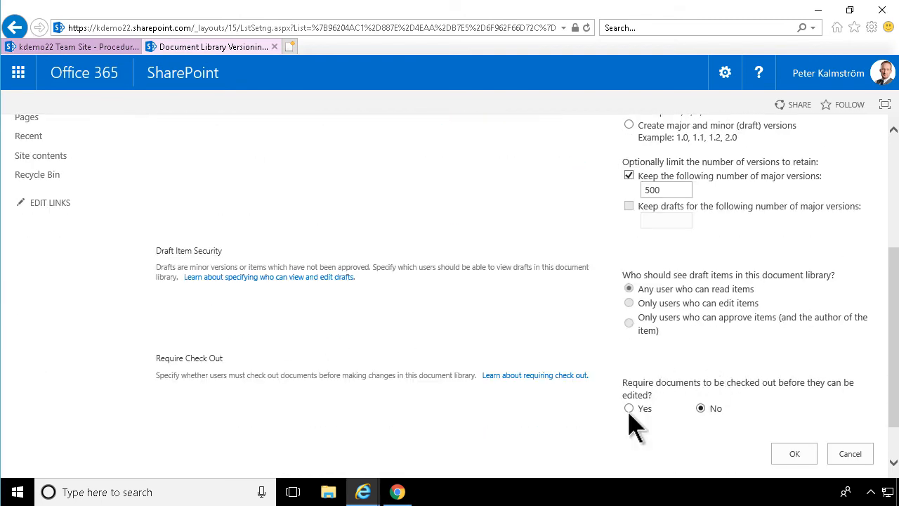
pyautogui.moveTo(676, 382)
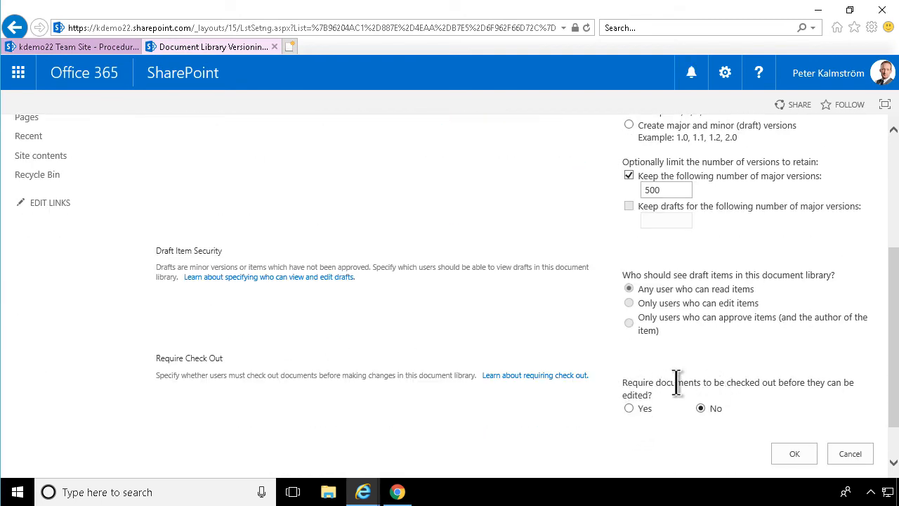
pyautogui.moveTo(635, 422)
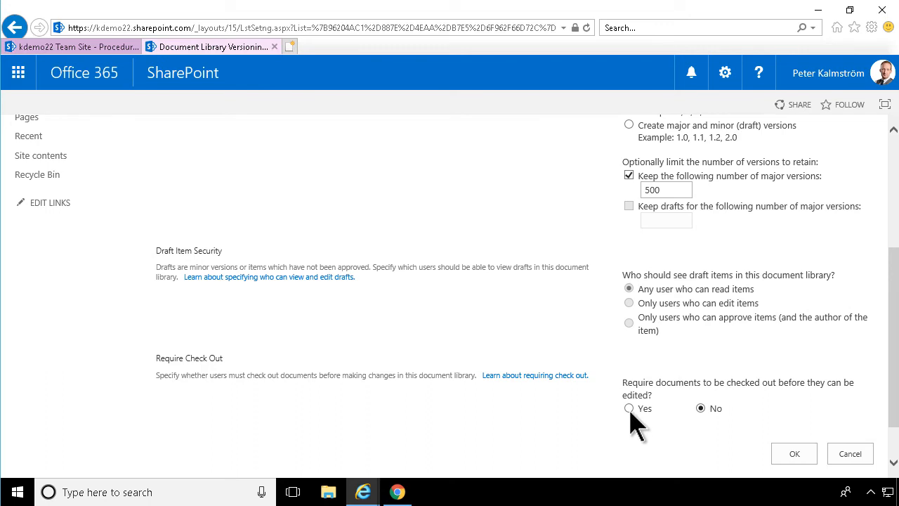
pyautogui.moveTo(630, 408)
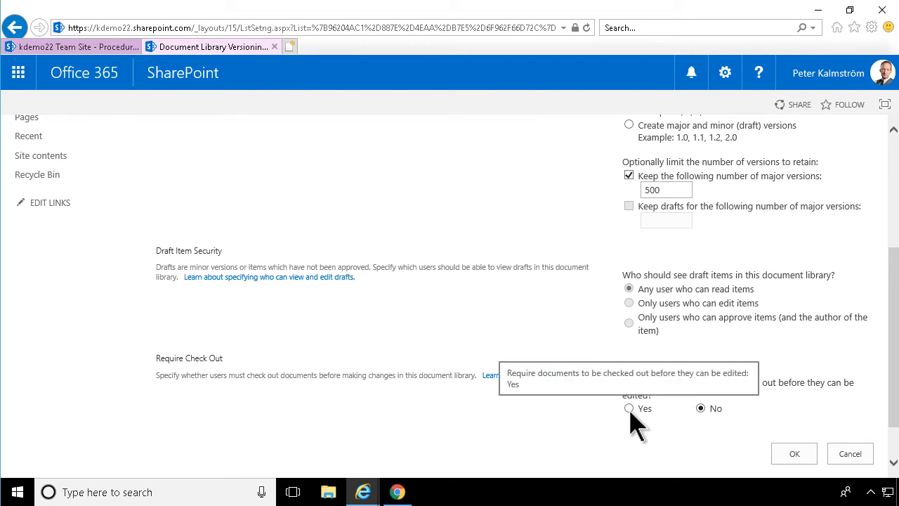
pyautogui.moveTo(625, 418)
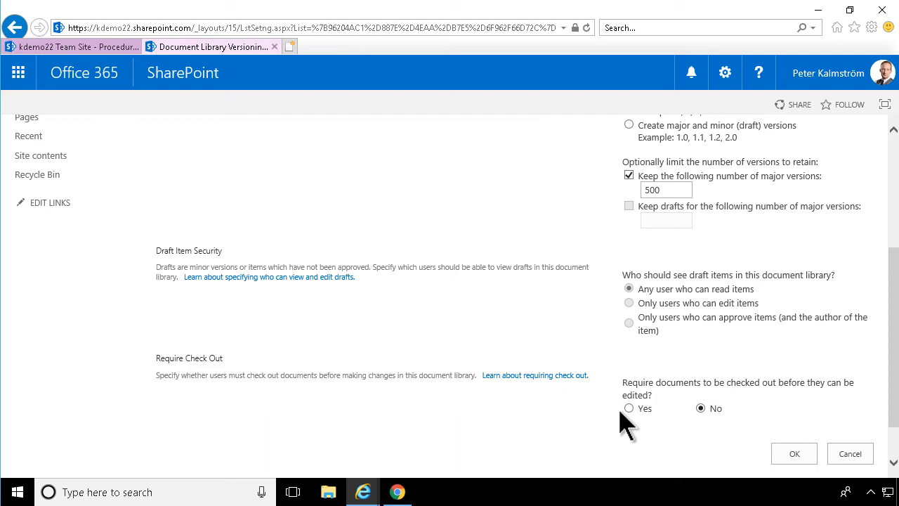
pyautogui.click(629, 408)
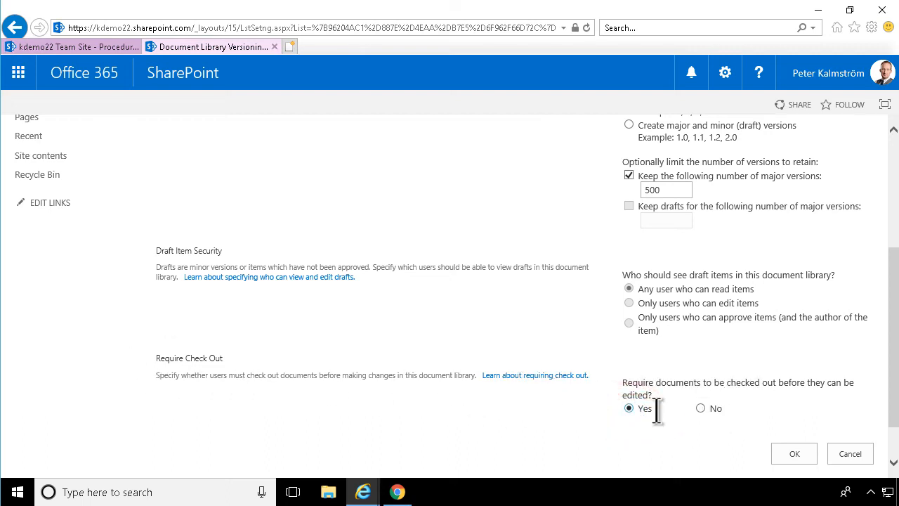
pyautogui.moveTo(671, 425)
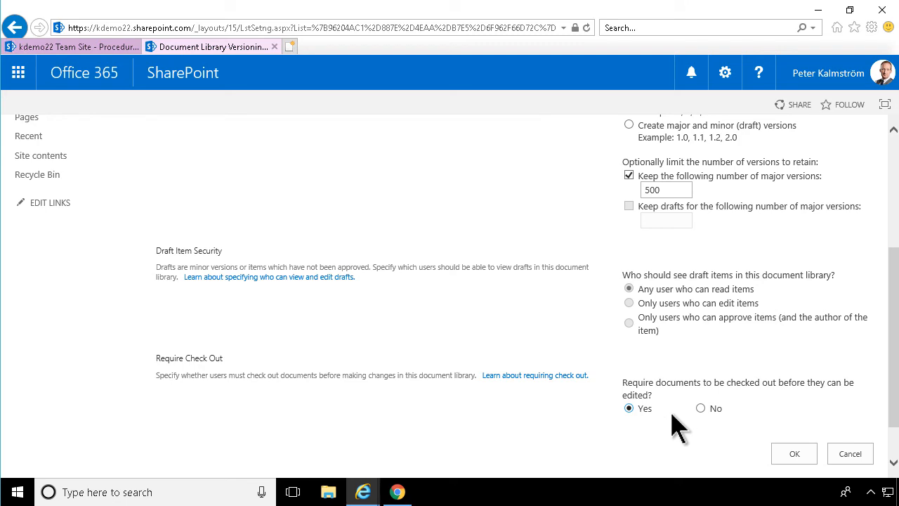
pyautogui.moveTo(695, 432)
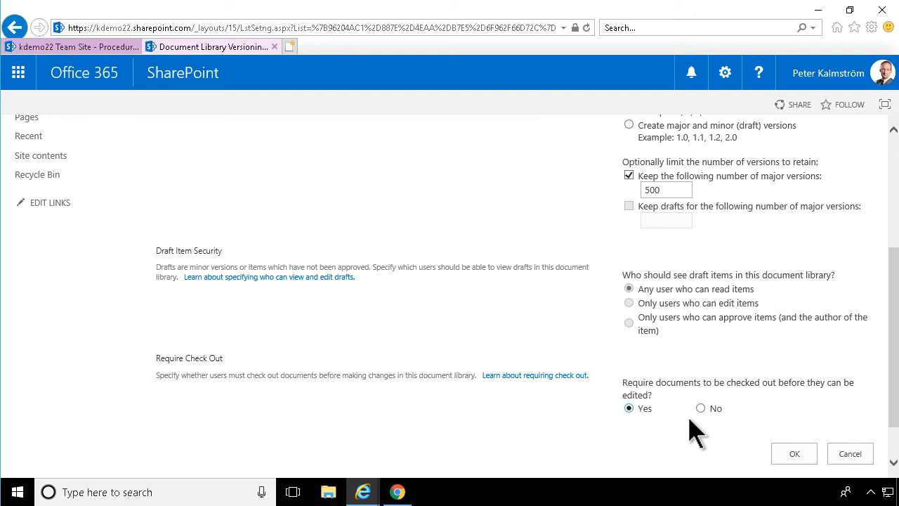
pyautogui.moveTo(720, 421)
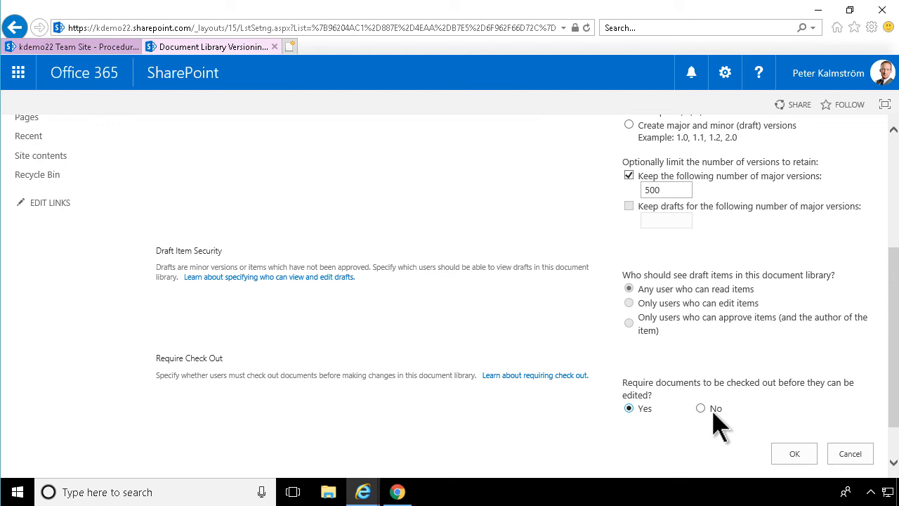
pyautogui.moveTo(628, 408)
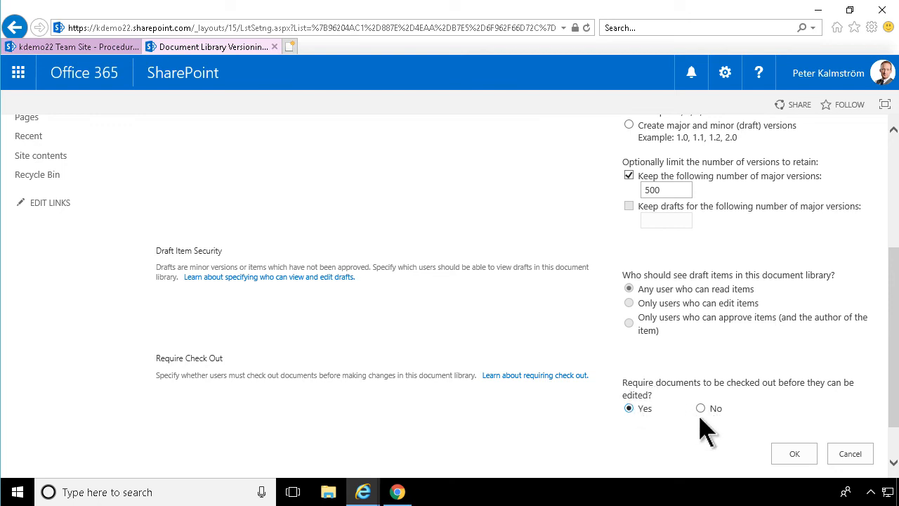
pyautogui.moveTo(794, 453)
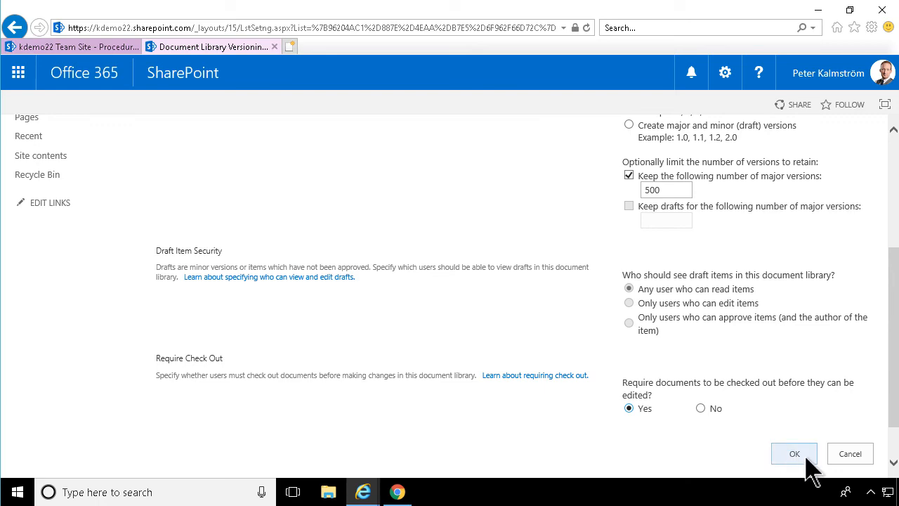